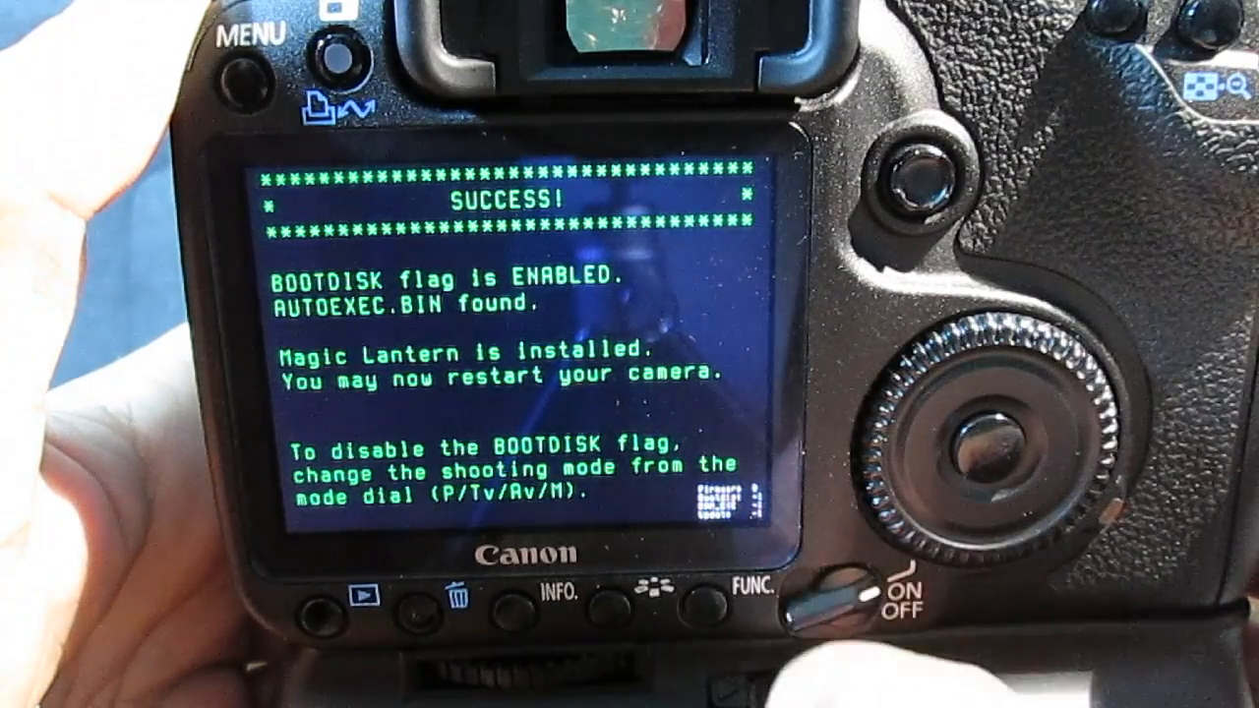
Step: Verify Movie Record is 1920x1080 at 30fps in the Movie tab, then exit to live view with overlays
{"action": "left_click", "coordinate": [842, 590]}
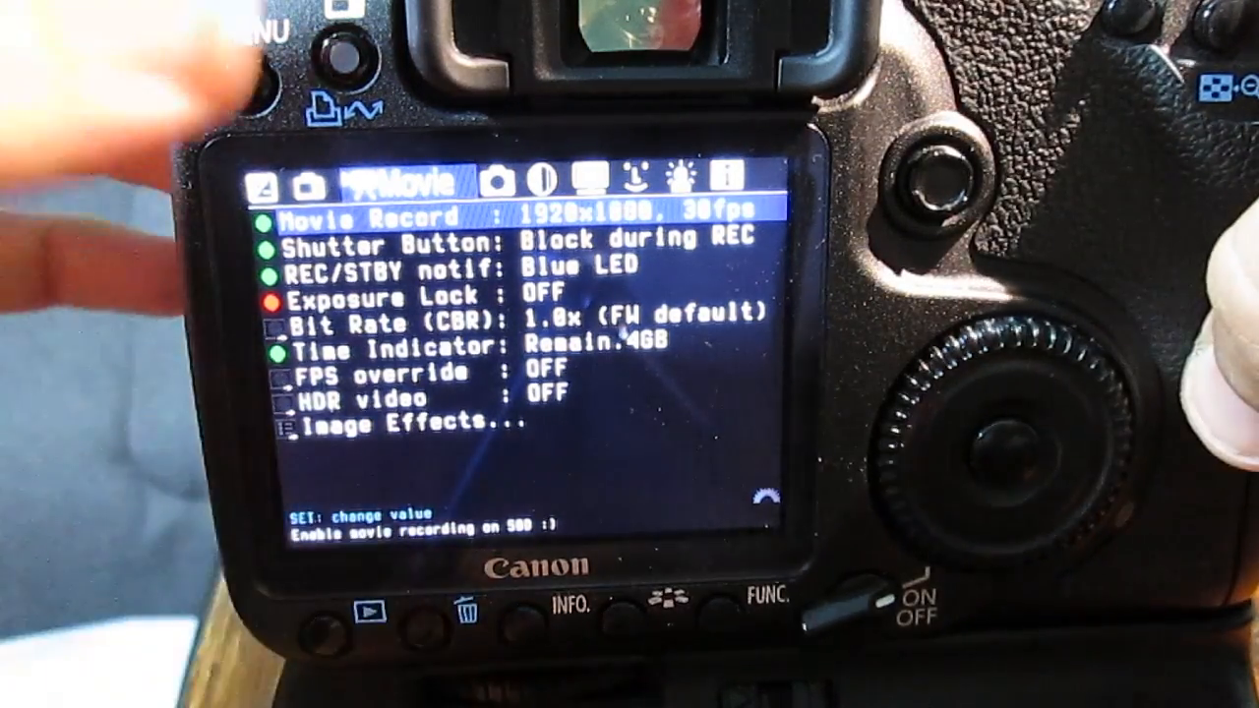
{"action": "left_click", "coordinate": [247, 43]}
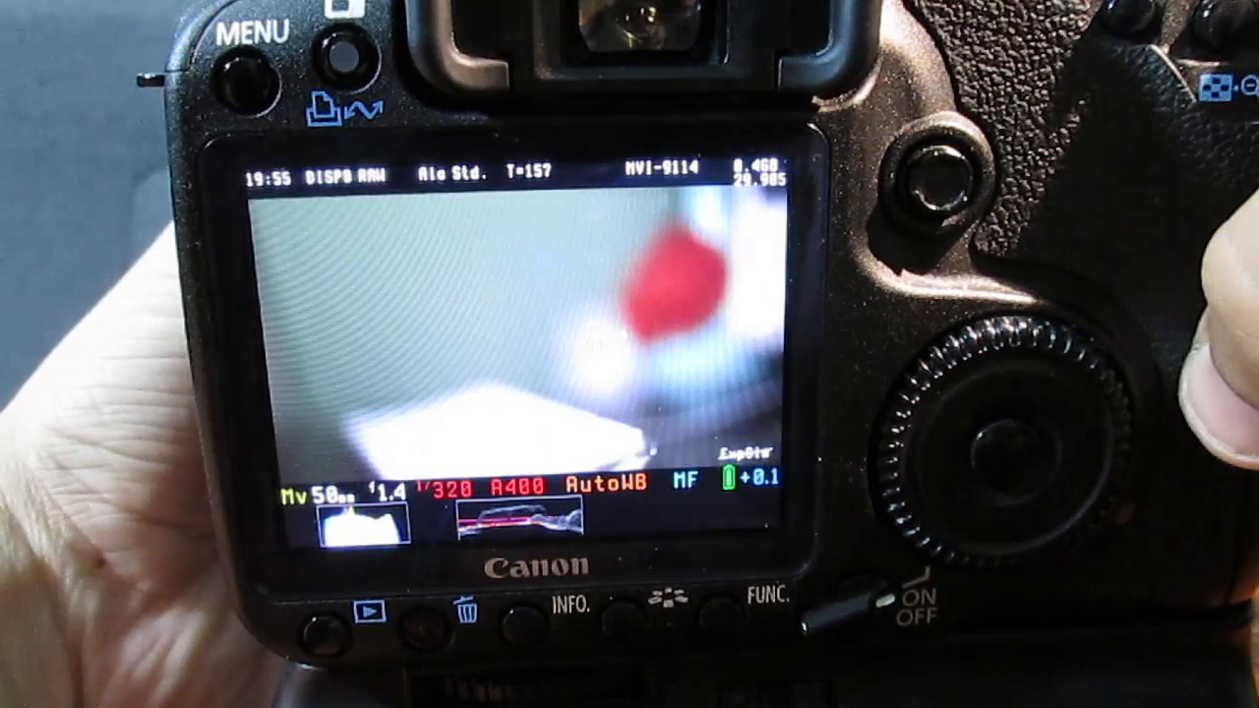